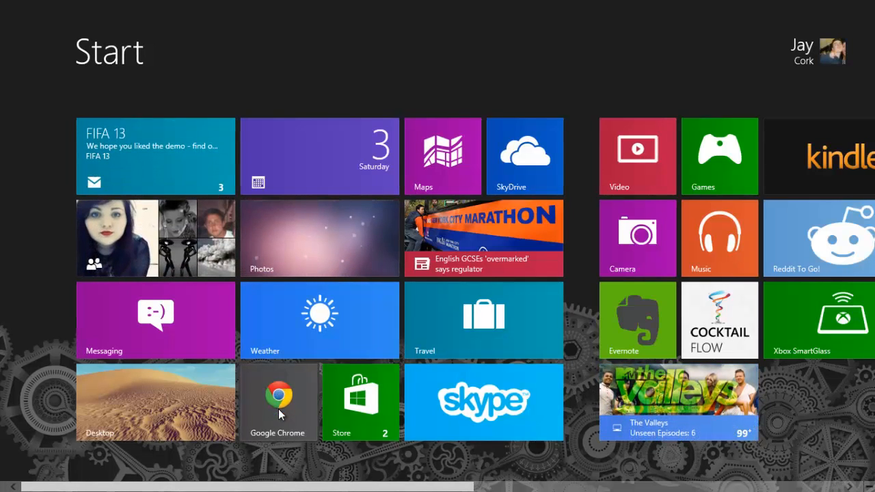
Step: Launch Google Chrome from its Start screen tile
{"action": "left_click", "coordinate": [277, 402]}
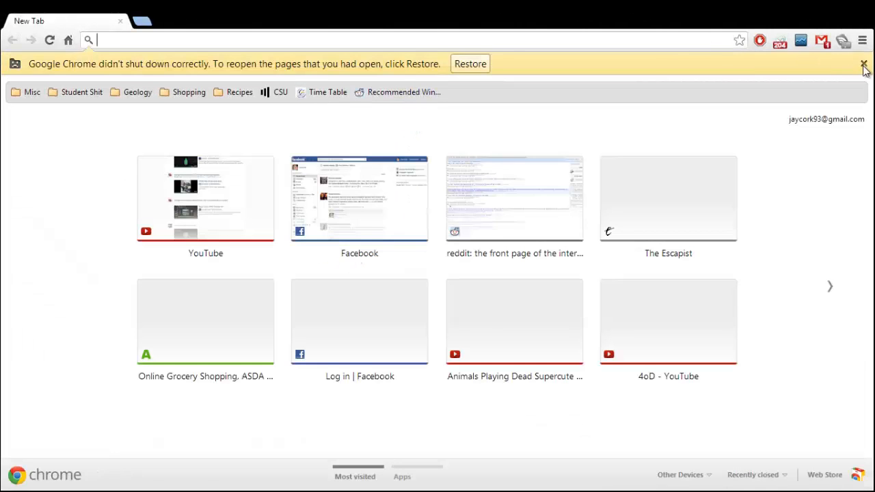
Step: Dismiss the 'didn't shut down correctly' infobar and open Chrome's customise menu
{"action": "left_click", "coordinate": [863, 63]}
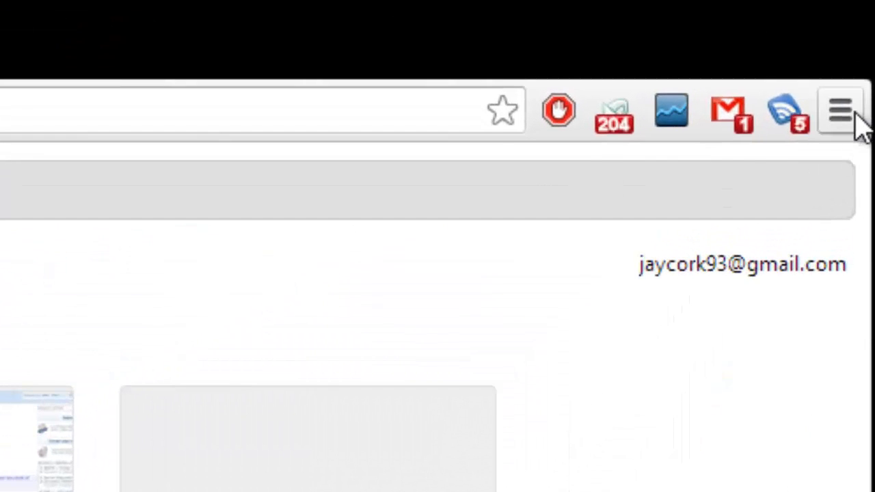
{"action": "mouse_move", "coordinate": [839, 111]}
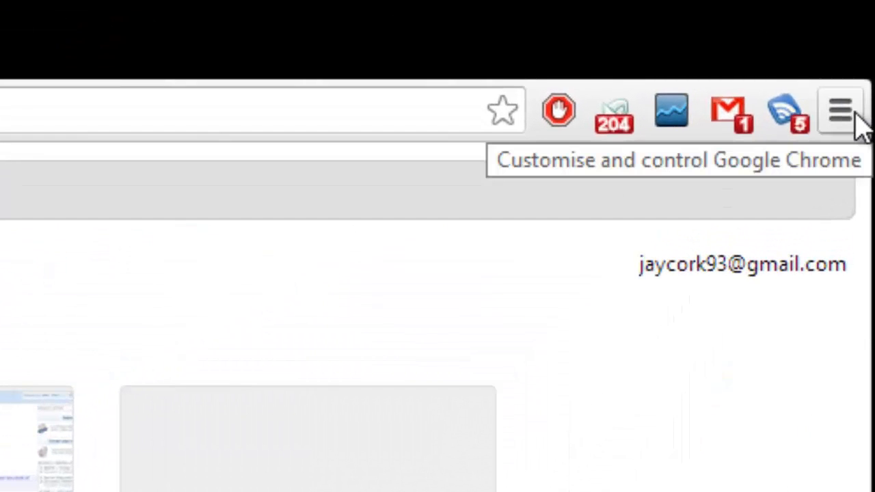
{"action": "left_click", "coordinate": [839, 110]}
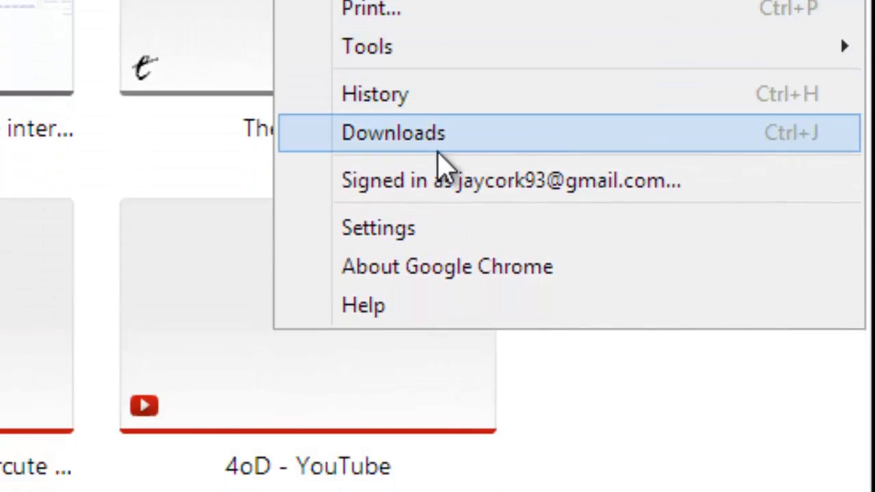
Step: Open Settings from the Chrome menu and expand 'Show advanced settings'
{"action": "left_click", "coordinate": [378, 228]}
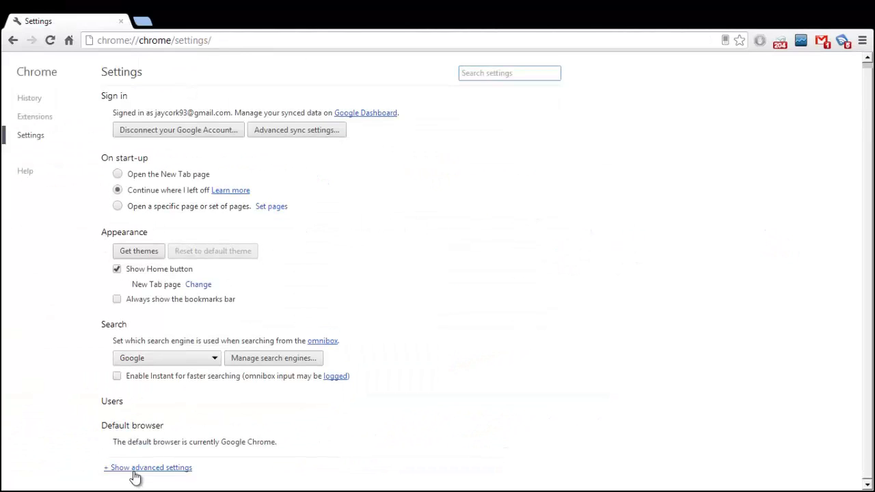
{"action": "left_click", "coordinate": [150, 467]}
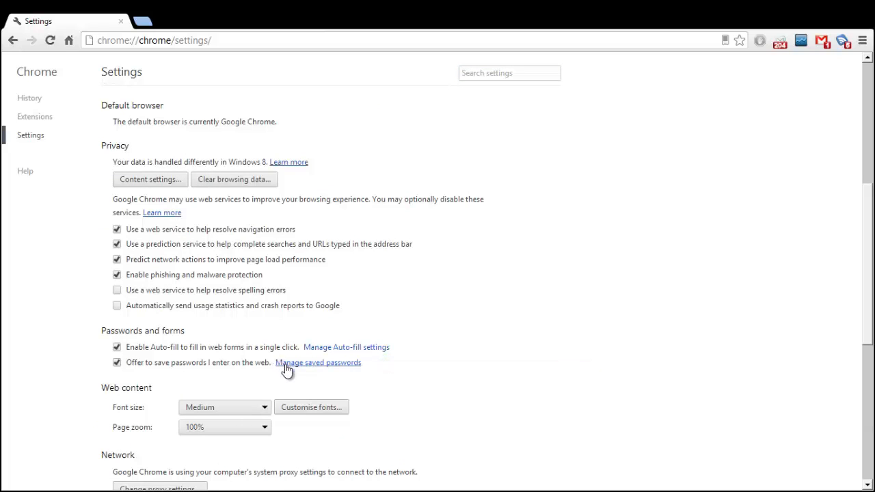
{"action": "mouse_move", "coordinate": [104, 336]}
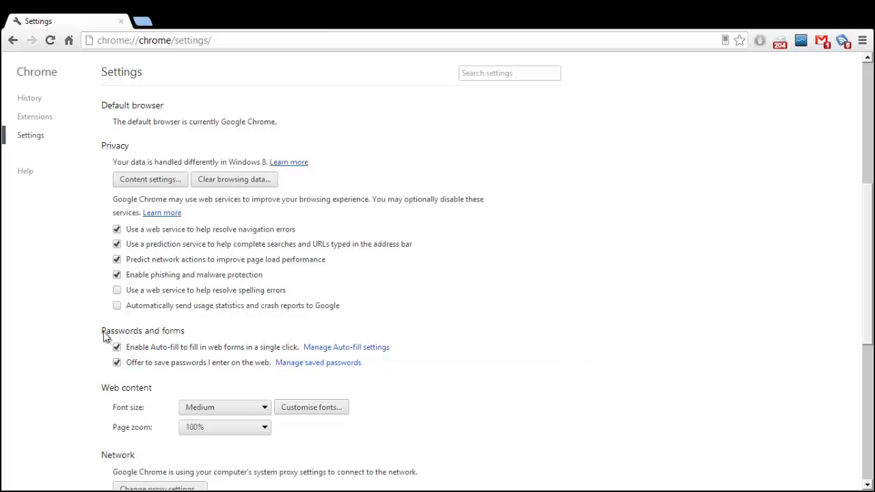
Step: Open 'Manage saved passwords' and scroll through the Passwords dialog's saved entries
{"action": "left_click", "coordinate": [317, 362]}
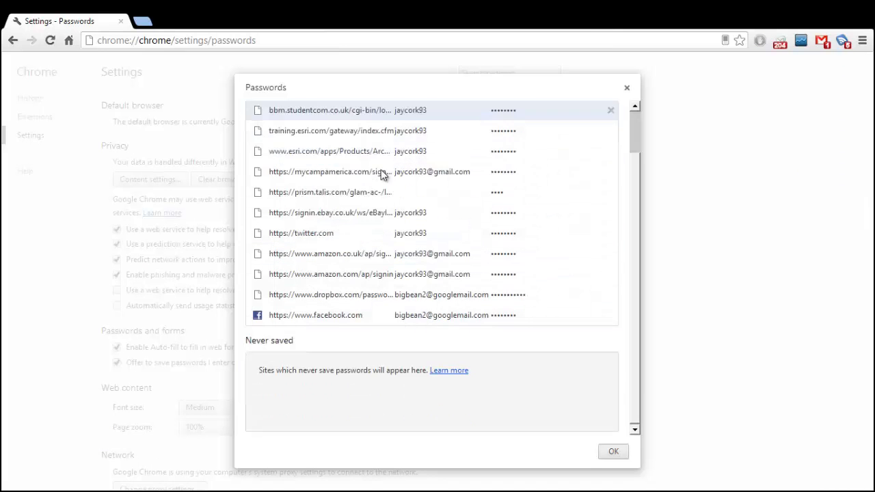
{"action": "scroll", "scroll_direction": "up", "scroll_amount": 3}
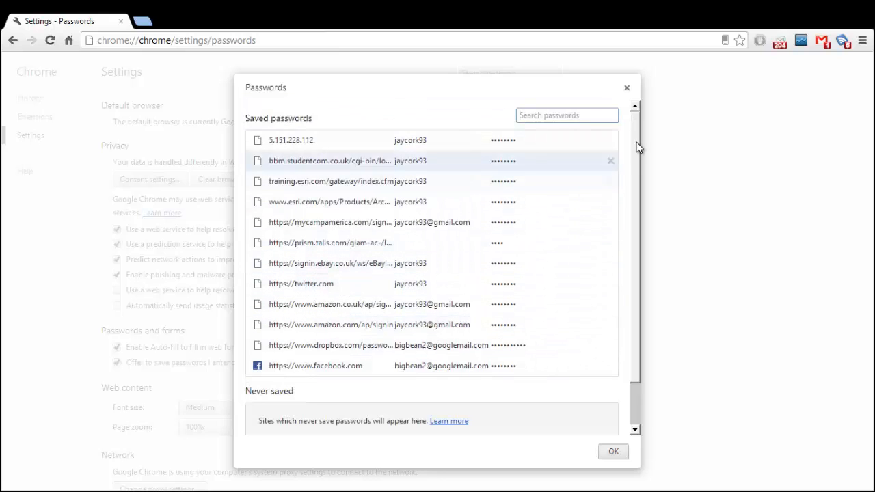
{"action": "scroll", "scroll_direction": "down", "scroll_amount": 3}
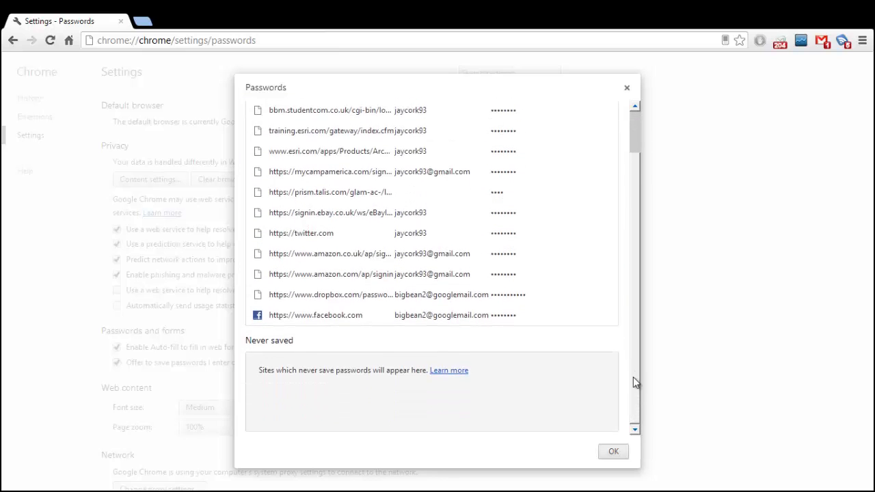
{"action": "scroll", "scroll_direction": "up", "scroll_amount": 3}
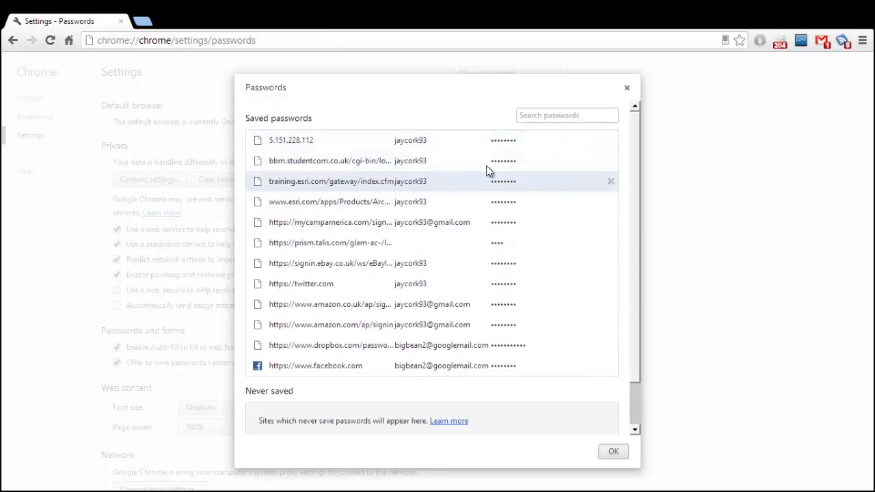
Step: Select the 5.151.228.112 saved password entry, then close the Passwords dialog with OK
{"action": "left_click", "coordinate": [502, 140]}
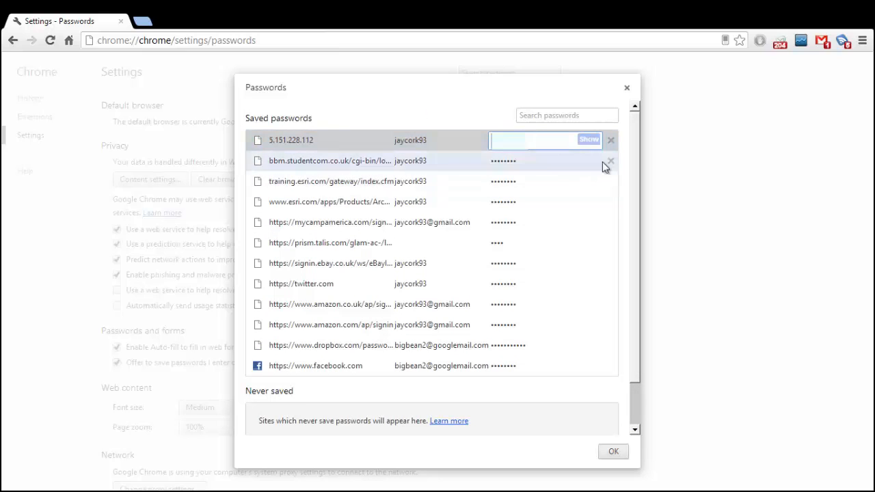
{"action": "left_click", "coordinate": [589, 140]}
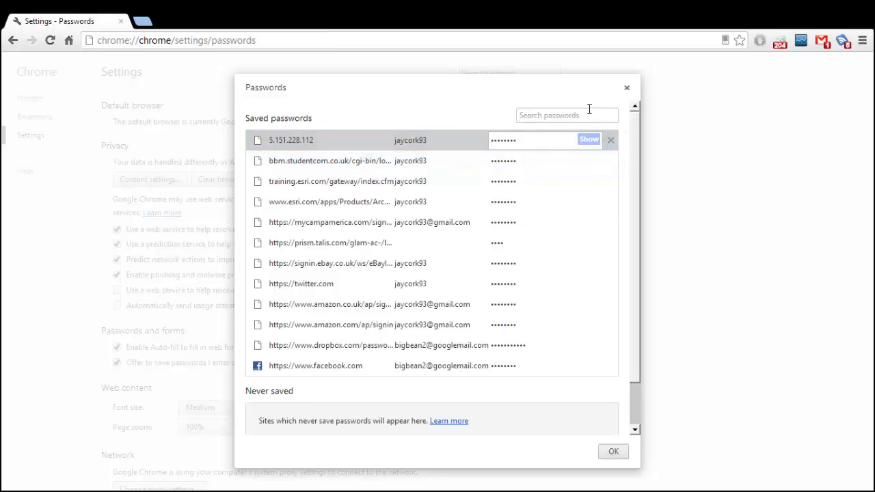
{"action": "left_click", "coordinate": [613, 451]}
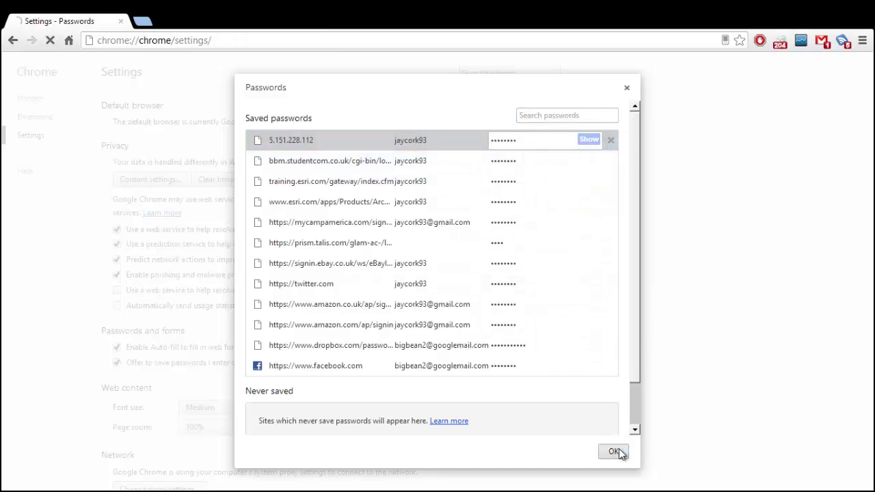
{"action": "left_click", "coordinate": [613, 452]}
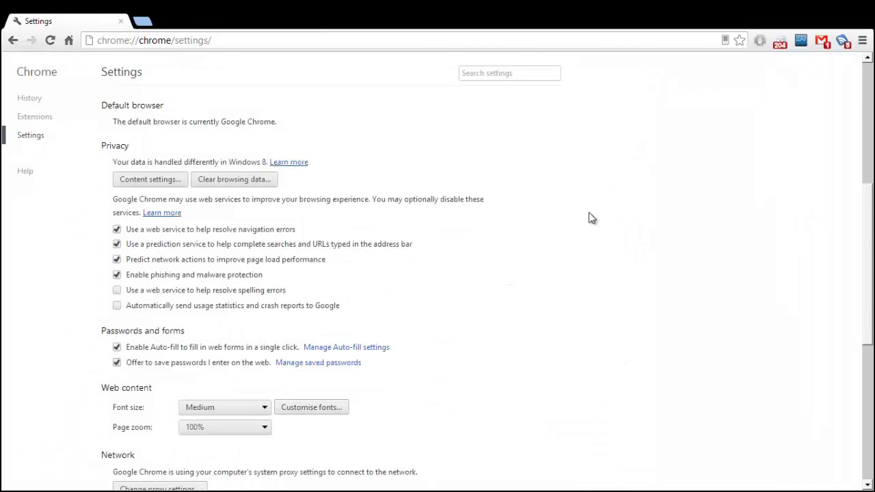